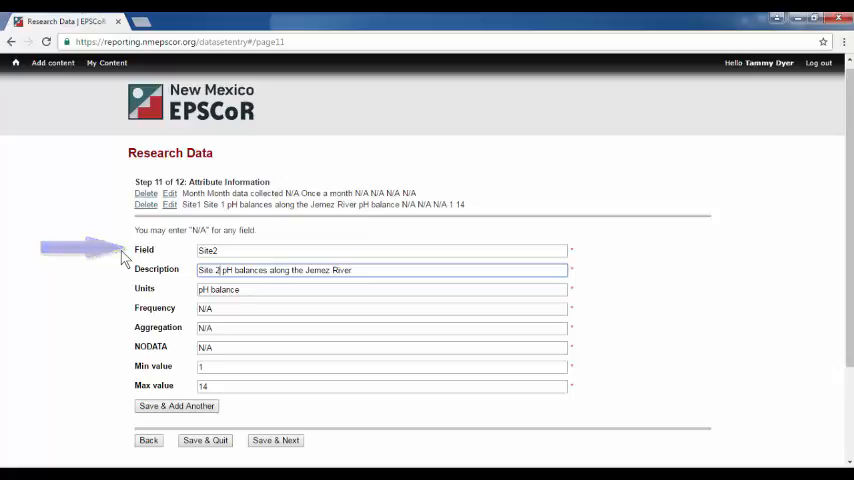
Set the Site2 pH balance attribute's frequency to Monthly, keeping min 1 and max 14.
{"action": "left_click", "coordinate": [440, 270]}
{"action": "type", "text": "Monthly"}
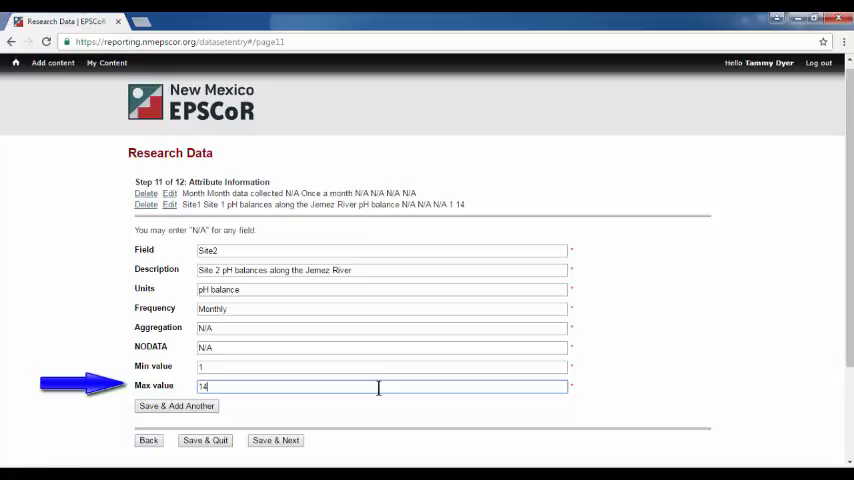
{"action": "mouse_move", "coordinate": [458, 436]}
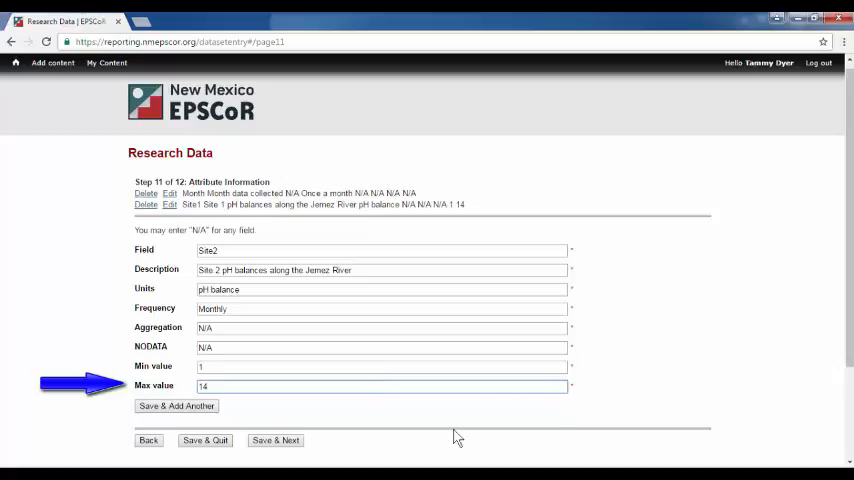